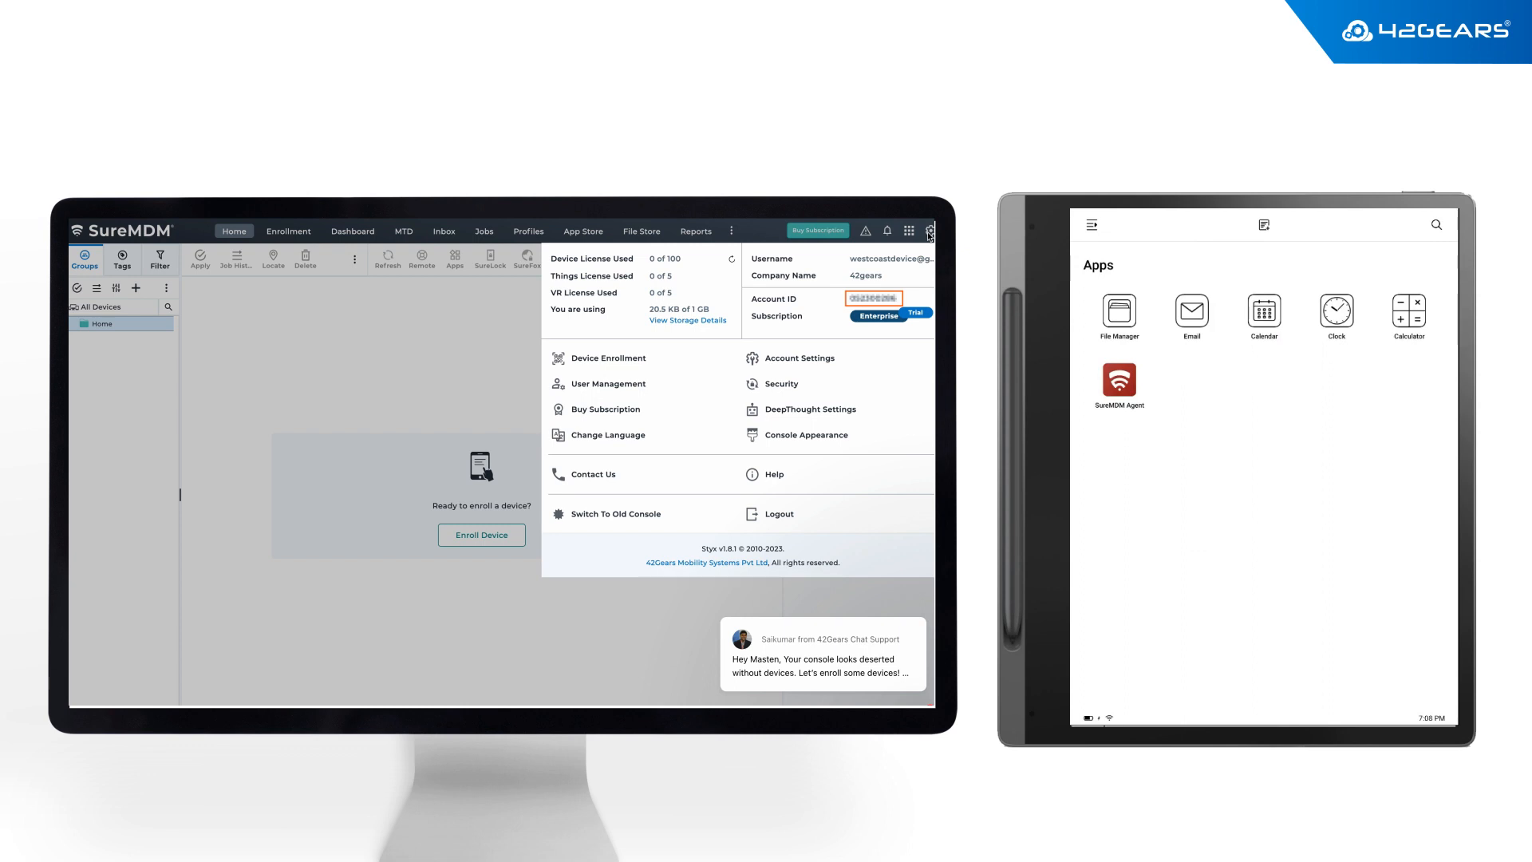
Launch the SureMDM Agent on the Lenovo tablet and begin its Get Started setup
click(1118, 379)
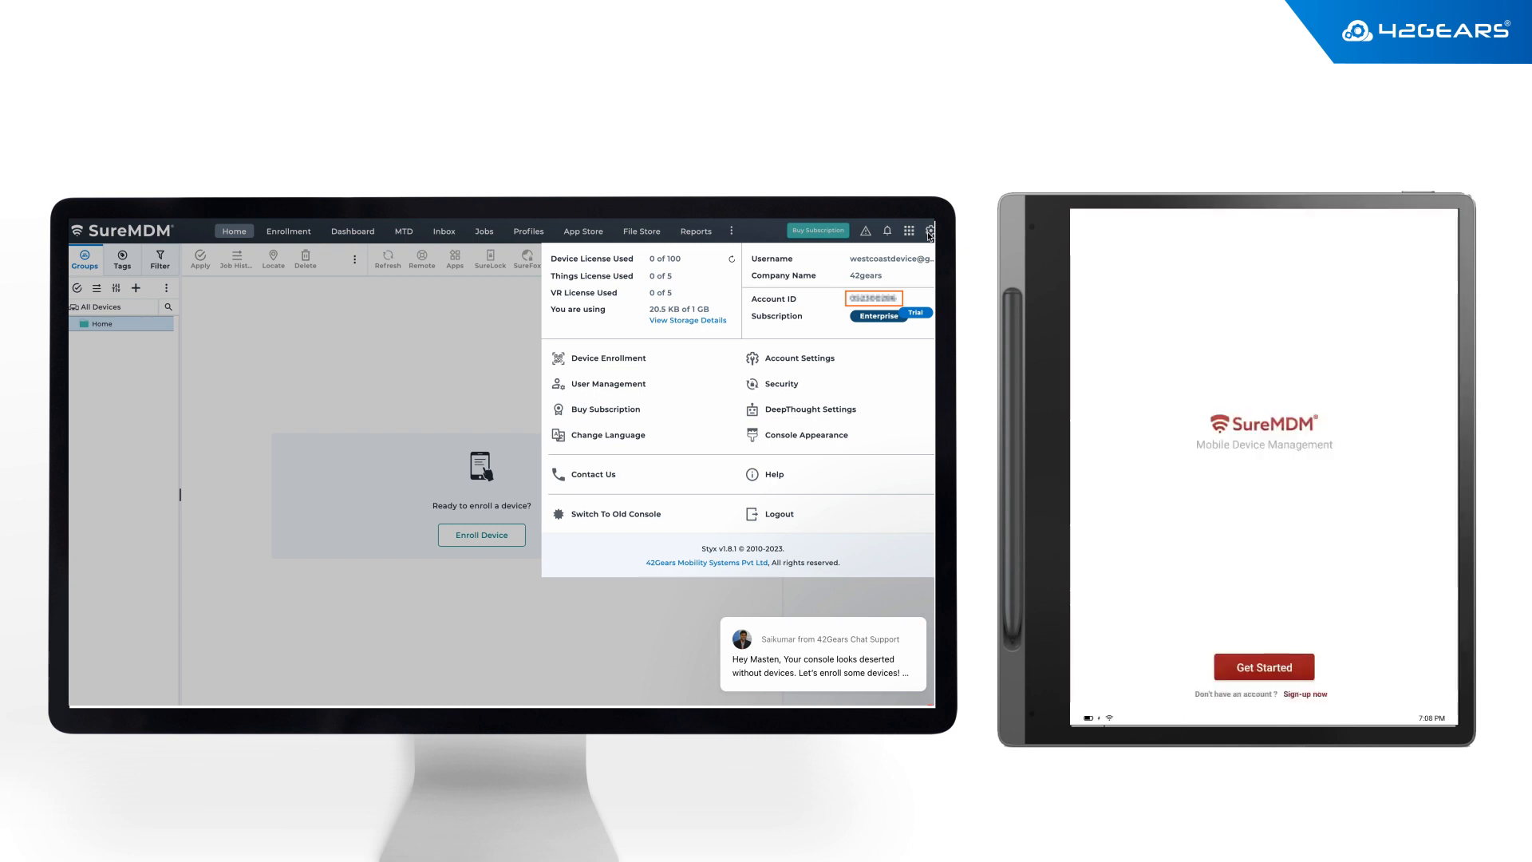
click(1262, 666)
text(w)
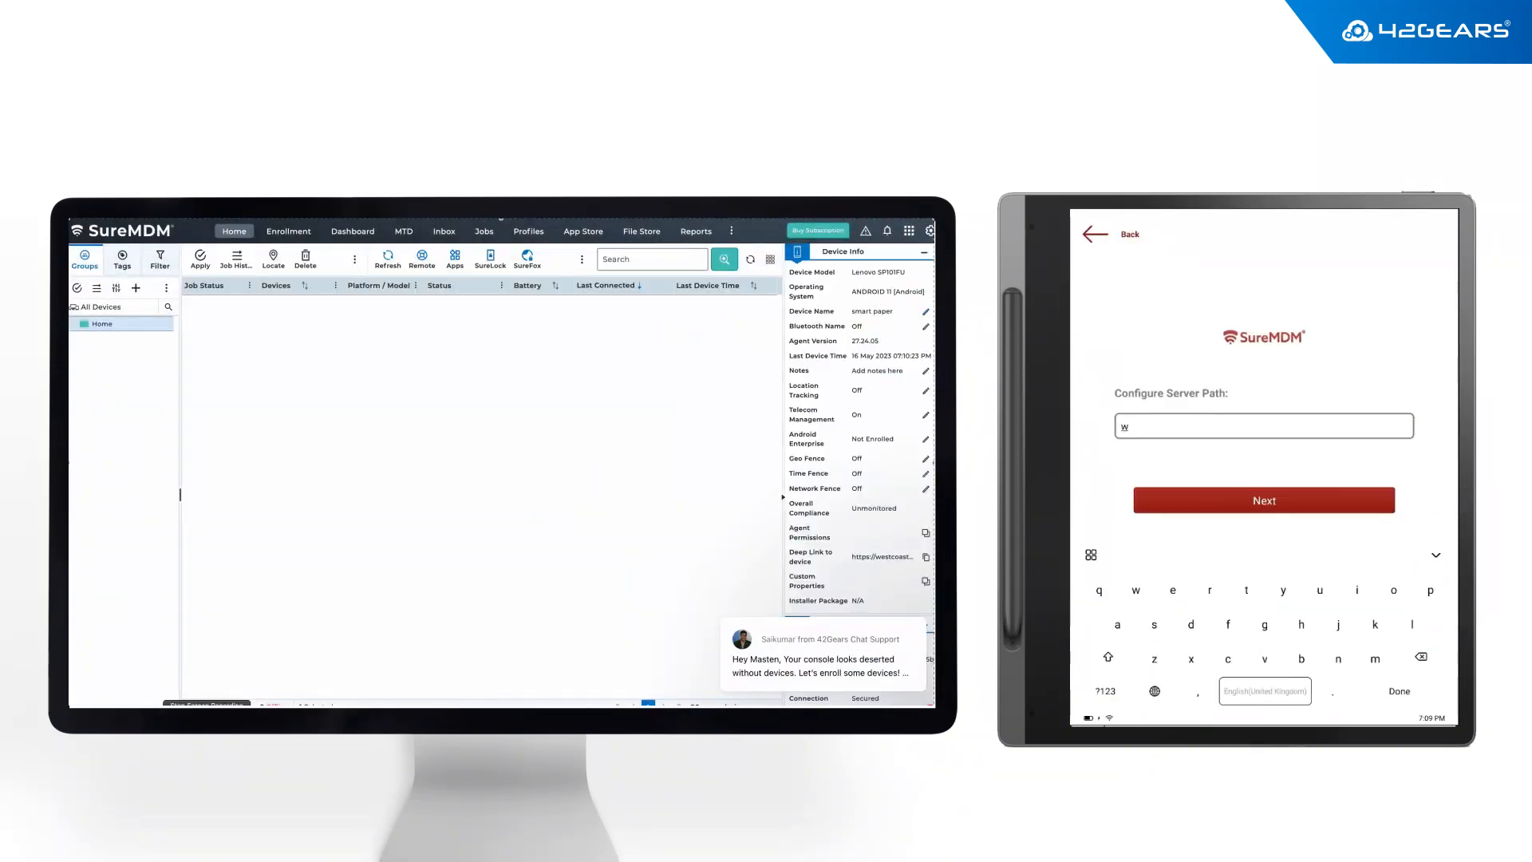
Confirm the server path and register the tablet as 'smart paper' so it shows online
click(1263, 500)
text(smart p)
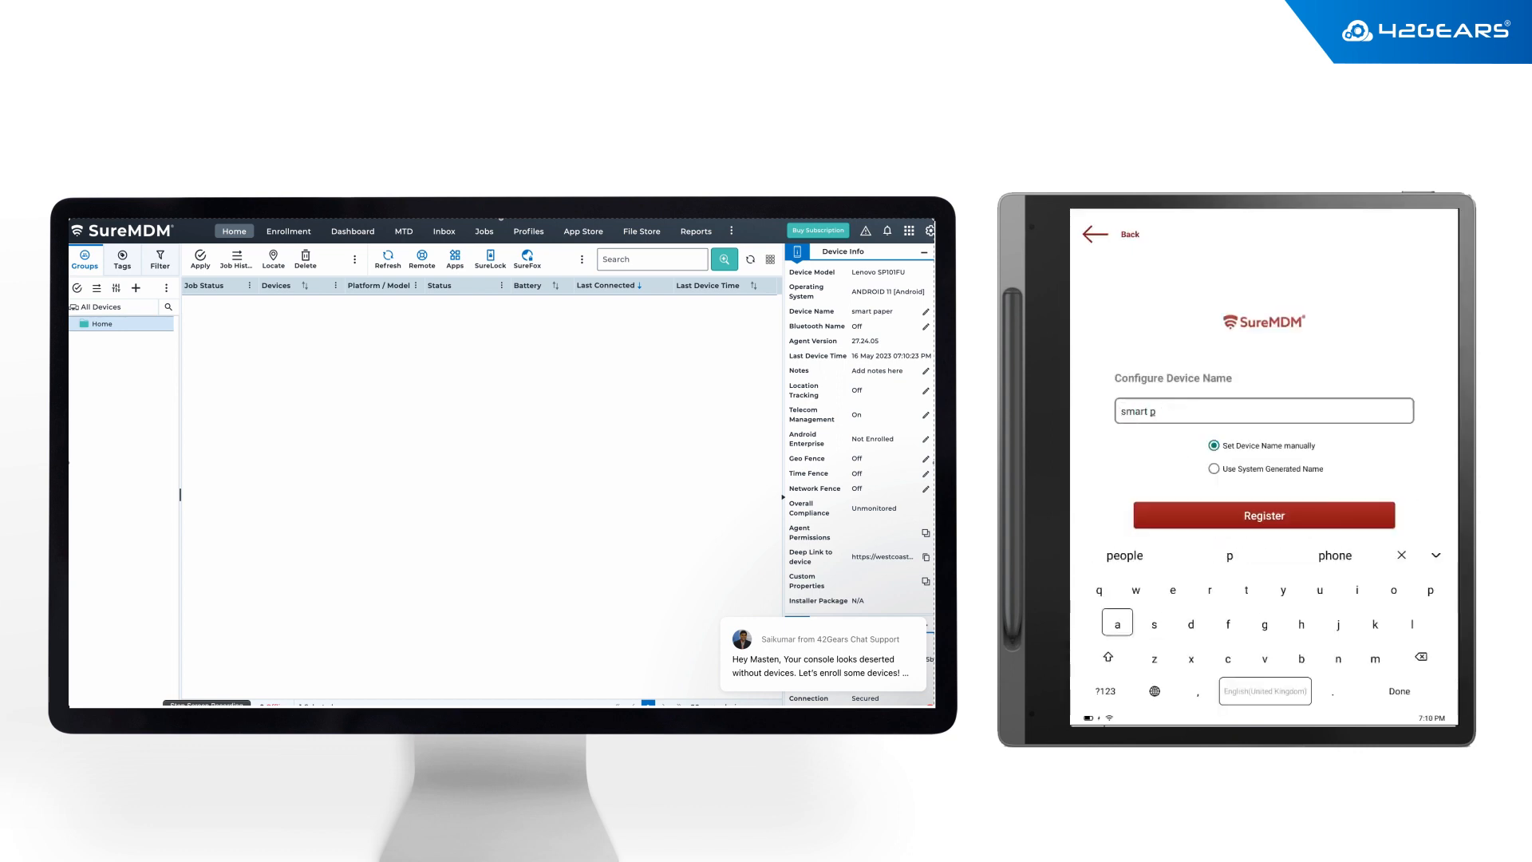
click(1262, 515)
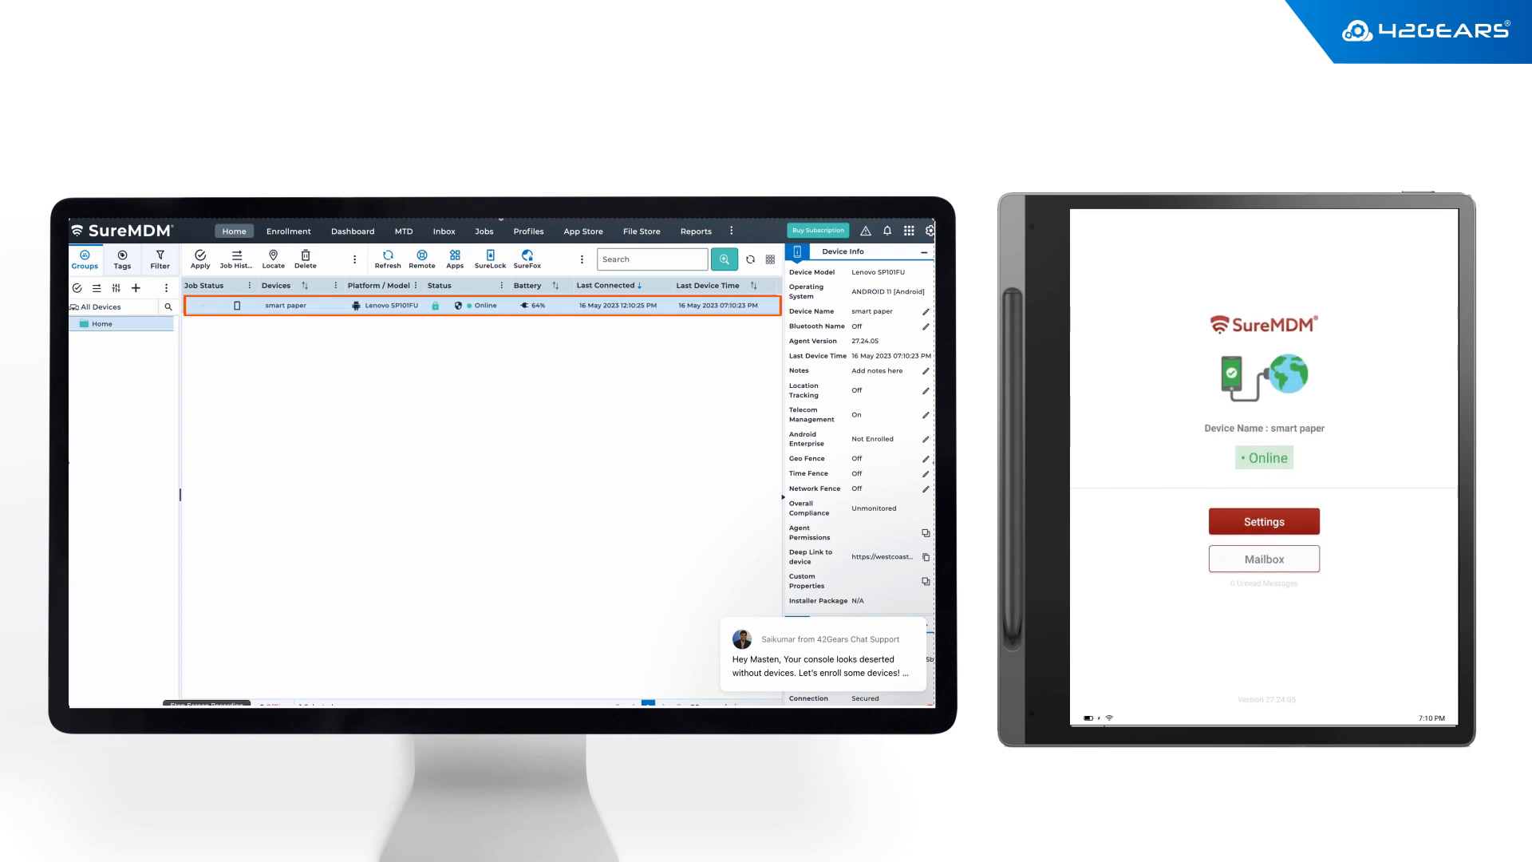